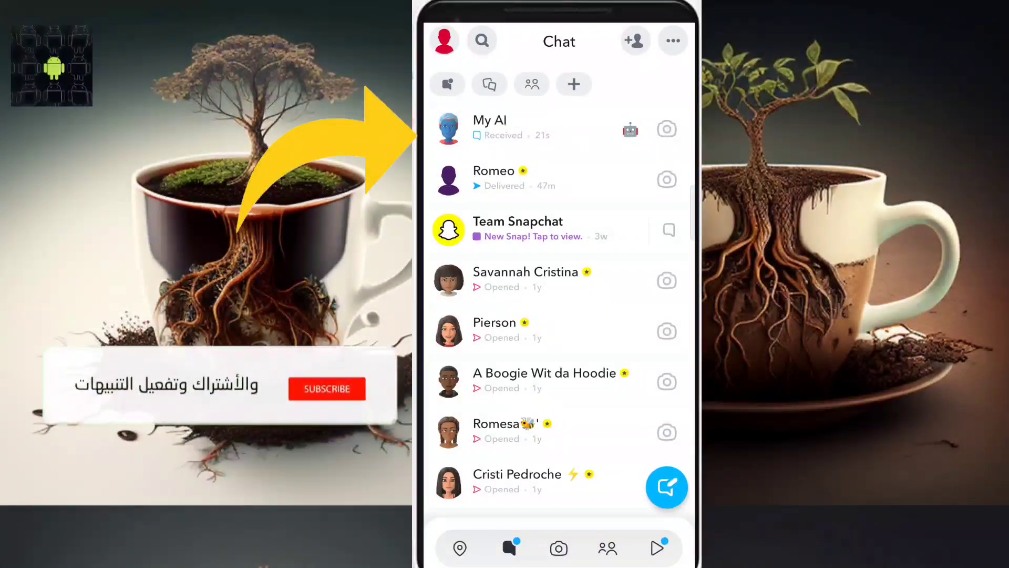
# Press and hold the My AI conversation to show its options sheet
pyautogui.click(327, 388)
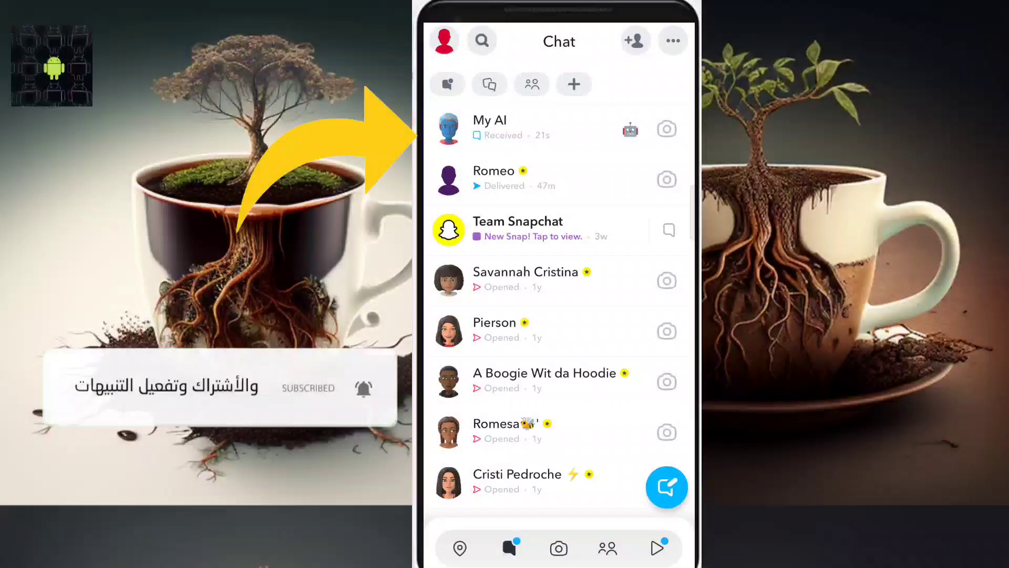
pyautogui.click(489, 127)
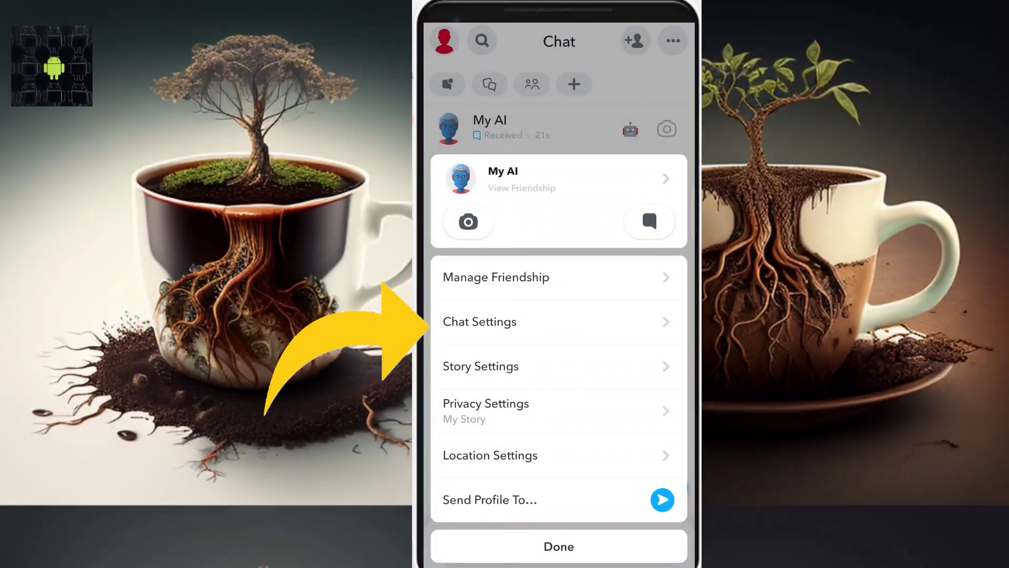
# Clear the My AI chat from the feed via Chat Settings and confirm Clear
pyautogui.click(479, 322)
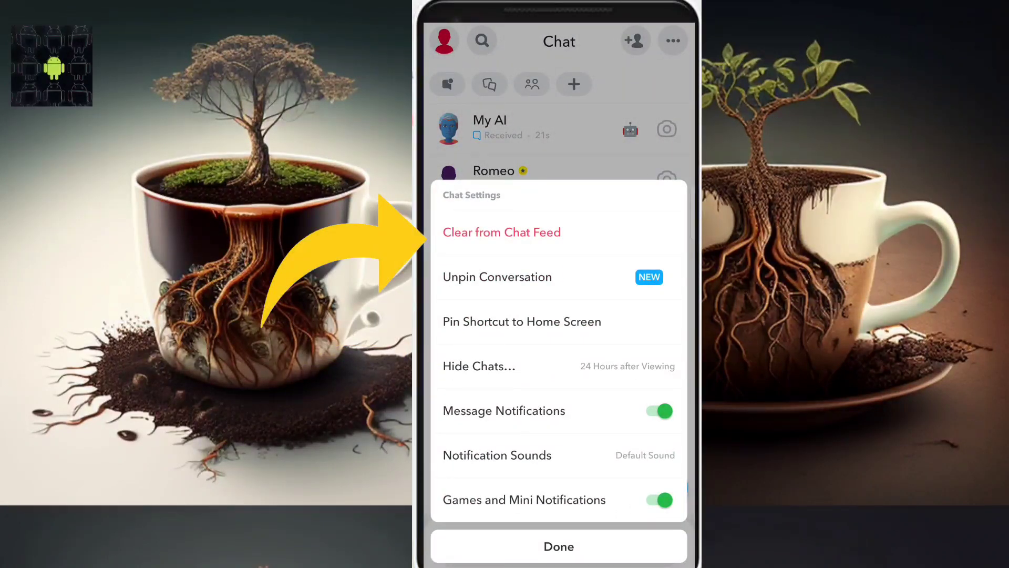
pyautogui.click(501, 232)
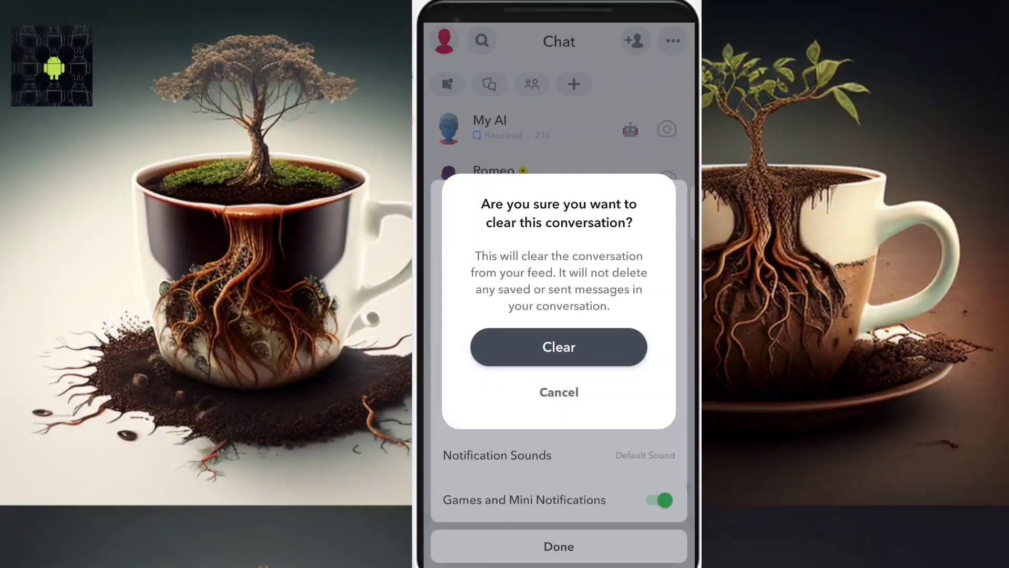
pyautogui.click(558, 346)
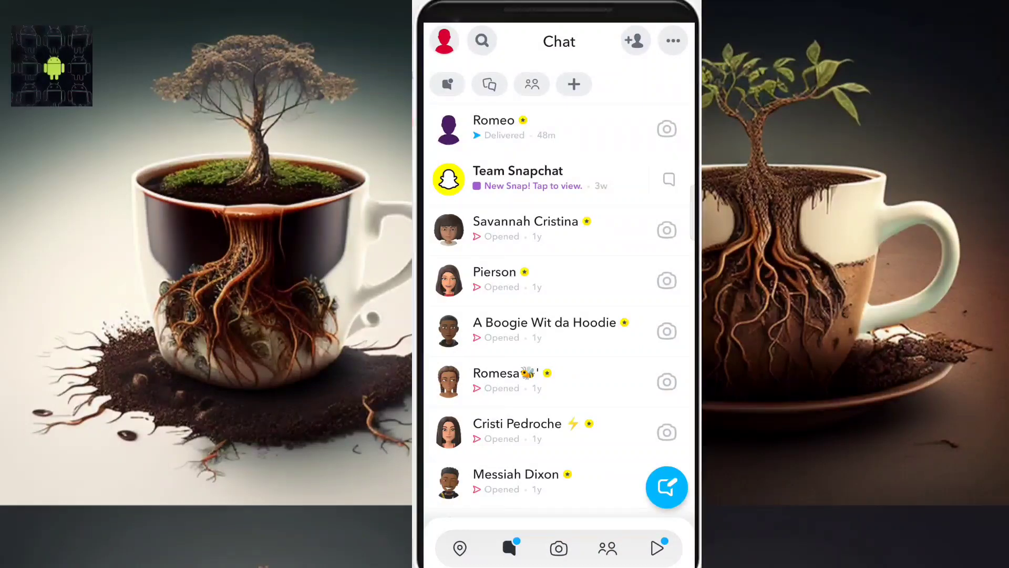
# From profile Settings, choose Clear My AI Chat Queries under Account Actions
pyautogui.click(444, 40)
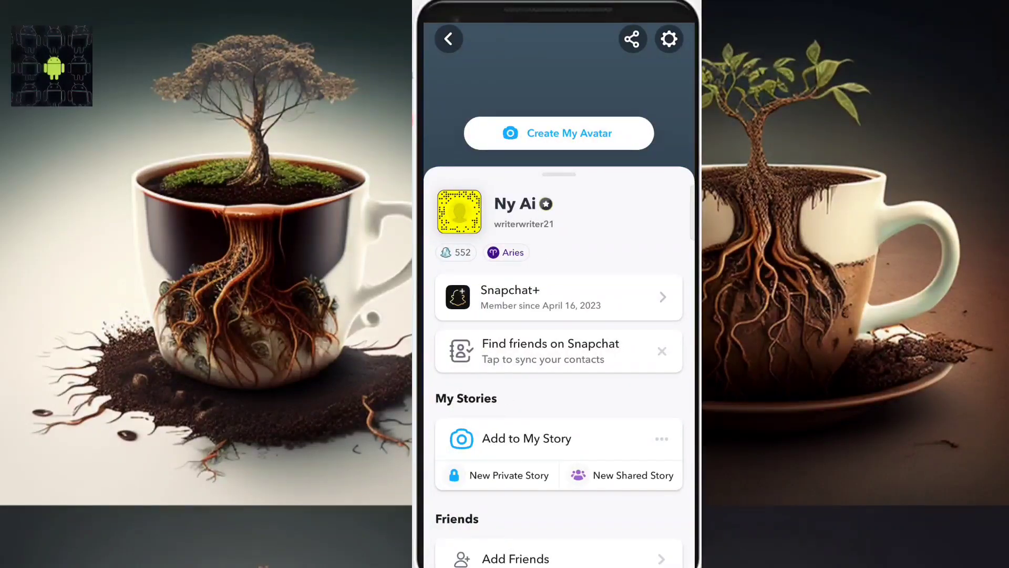
pyautogui.click(668, 39)
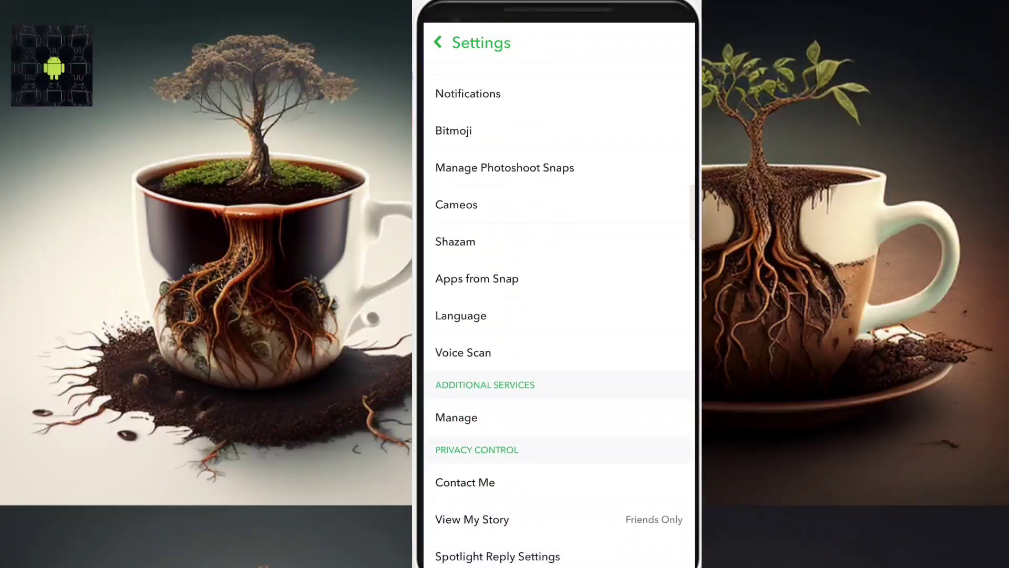
pyautogui.scroll(-3)
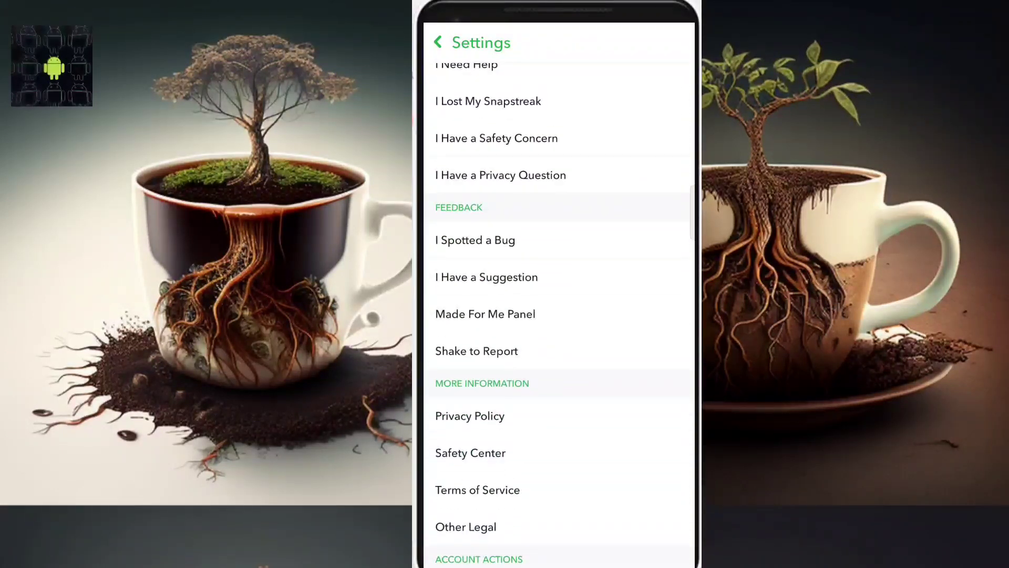
pyautogui.scroll(-3)
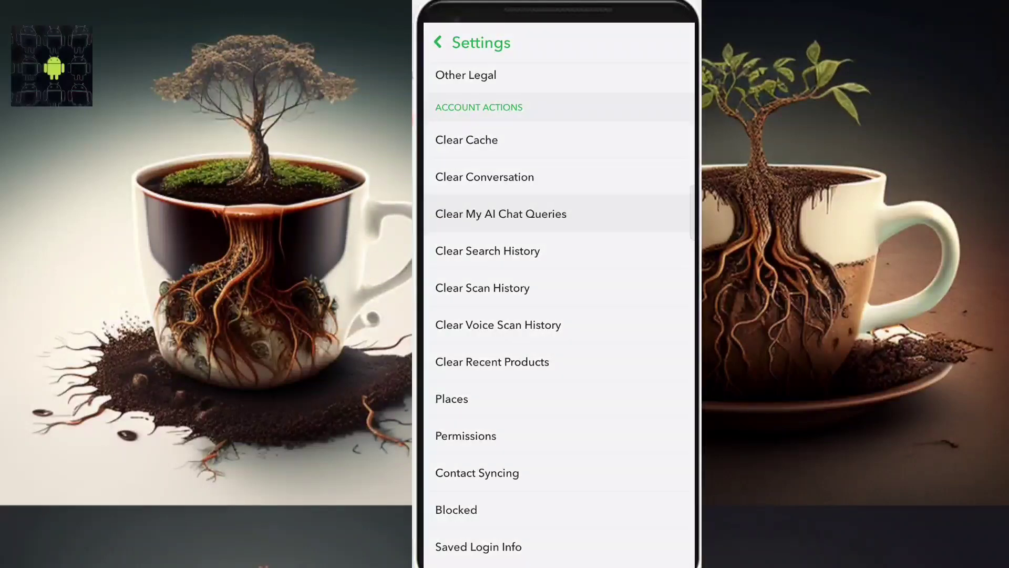
pyautogui.click(500, 213)
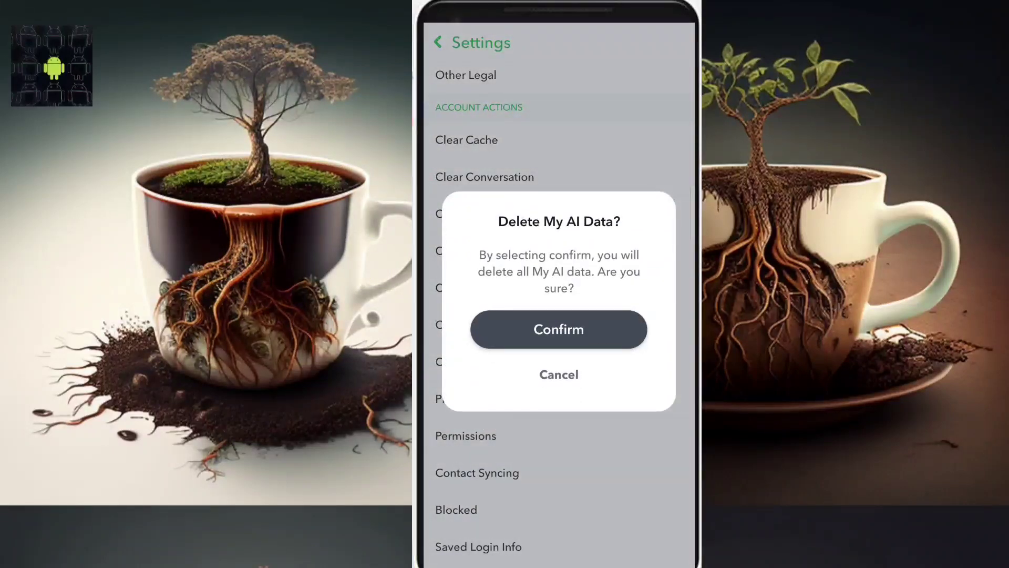